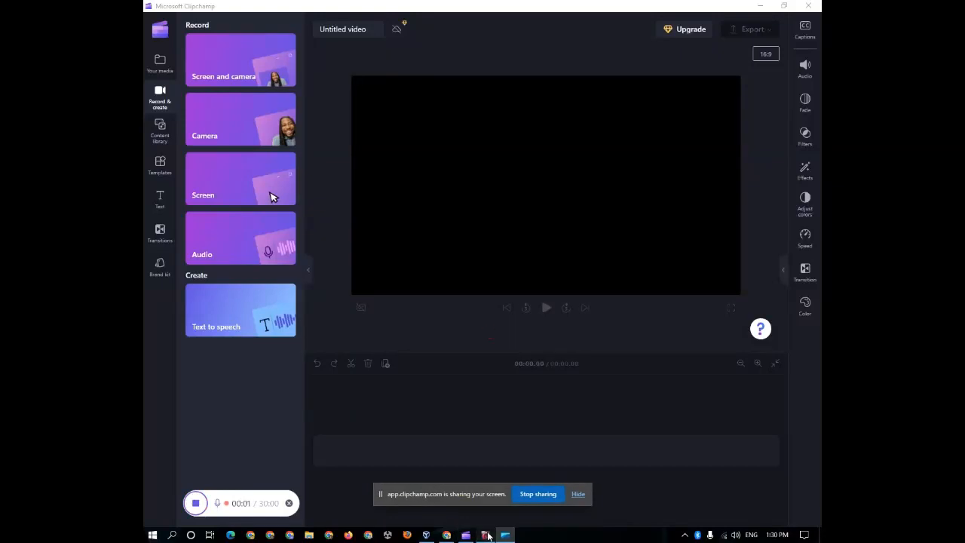
Bring the Kali Linux VirtualBox window to the front, showing Firefox's Kali homepage
left_click(505, 536)
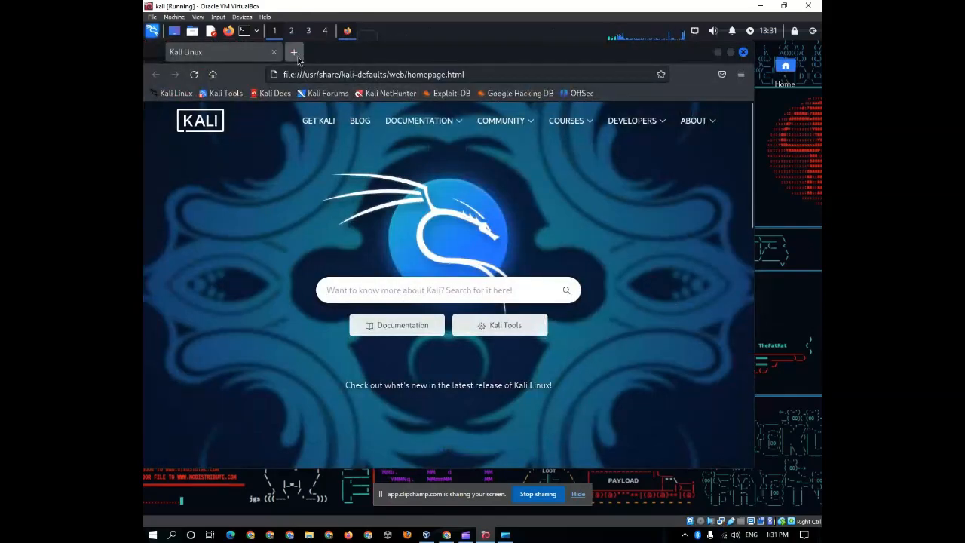
Search for 'torproject' in a new tab and open the Tor Project | Anonymity Online site
left_click(294, 52)
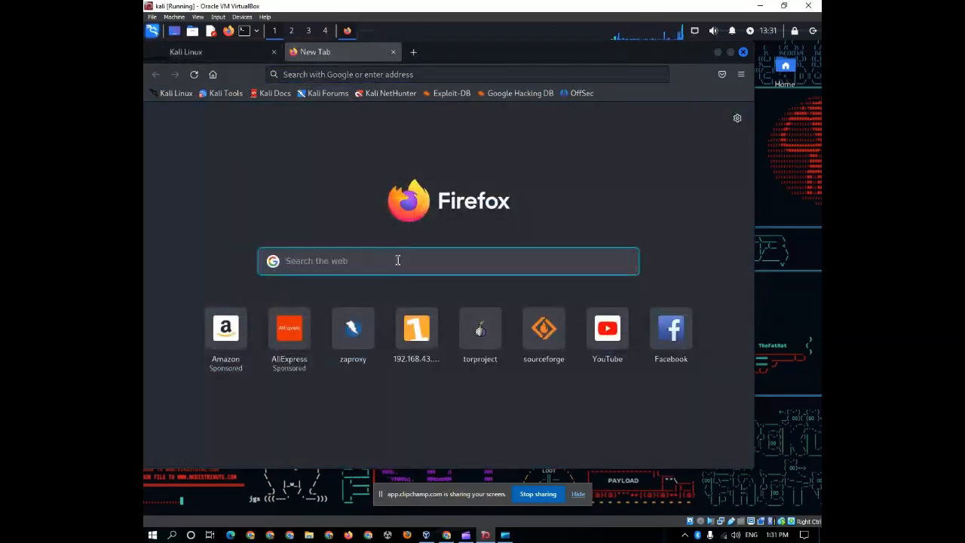
type("torproject")
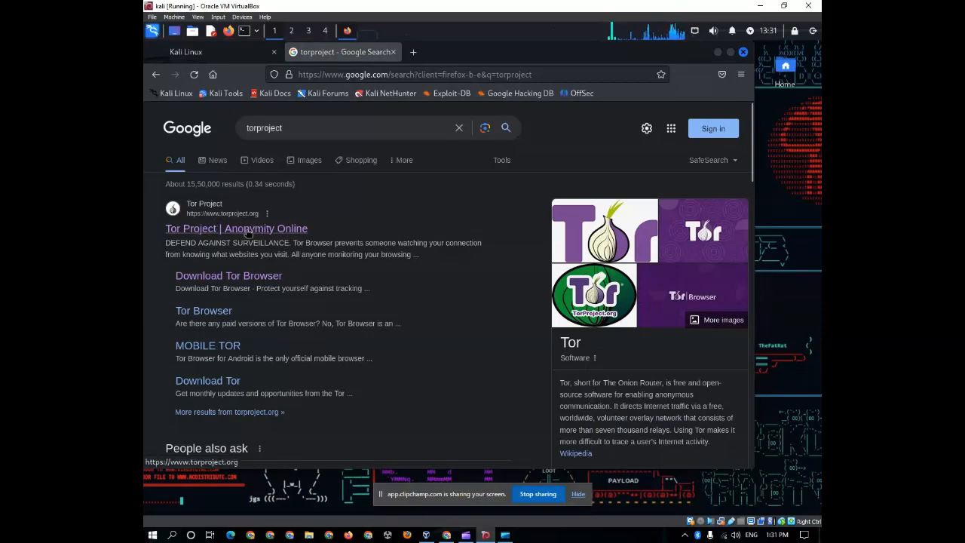
left_click(237, 229)
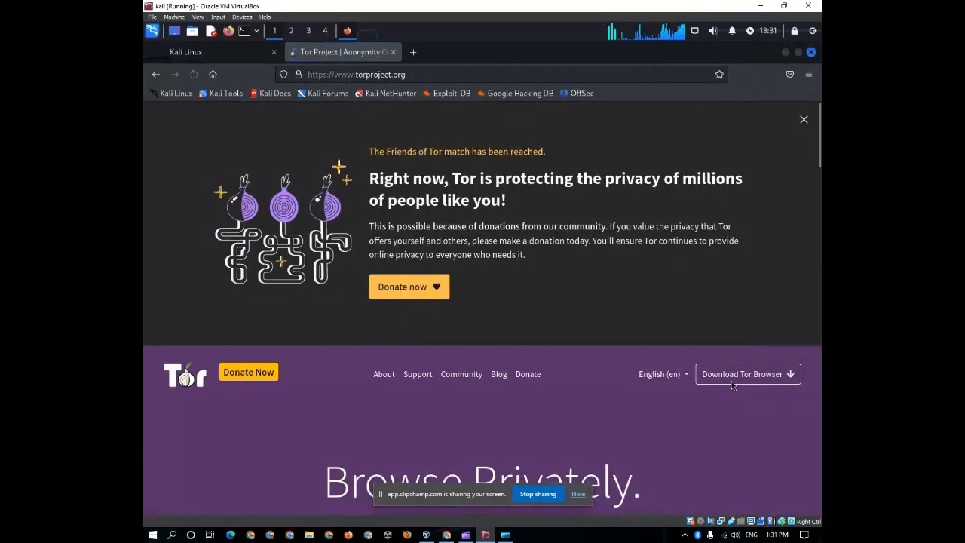
mouse_move(747, 374)
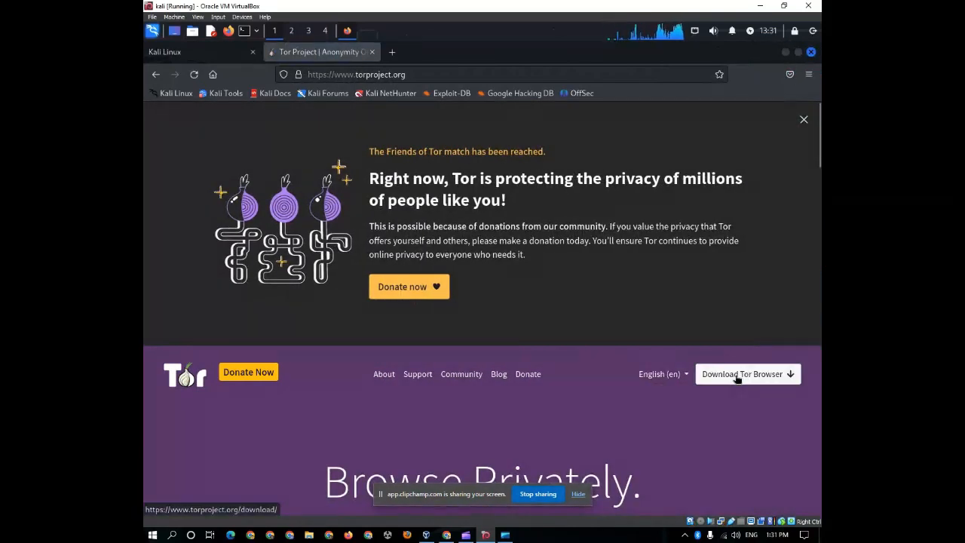
mouse_move(769, 380)
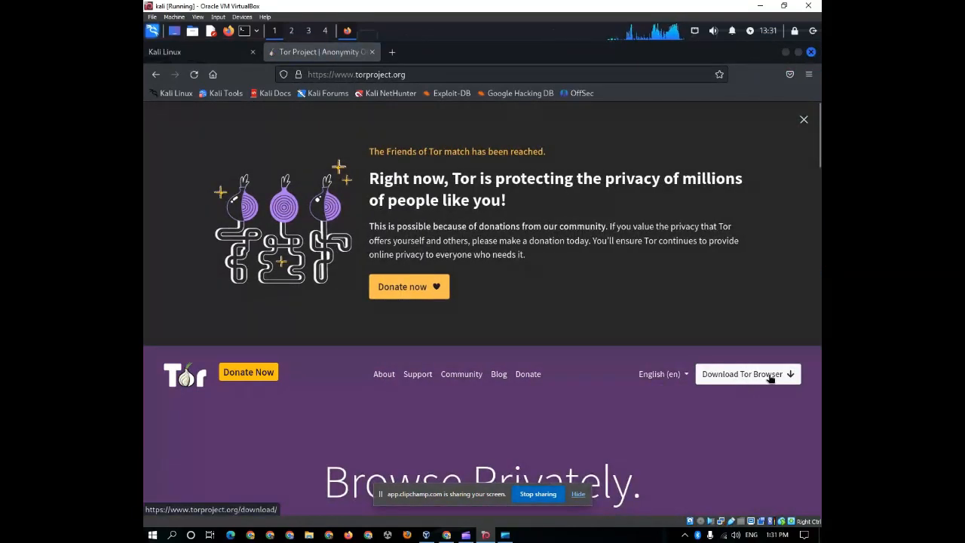
Start downloading the Tor Browser for Linux archive from the Download Tor Browser page
left_click(747, 374)
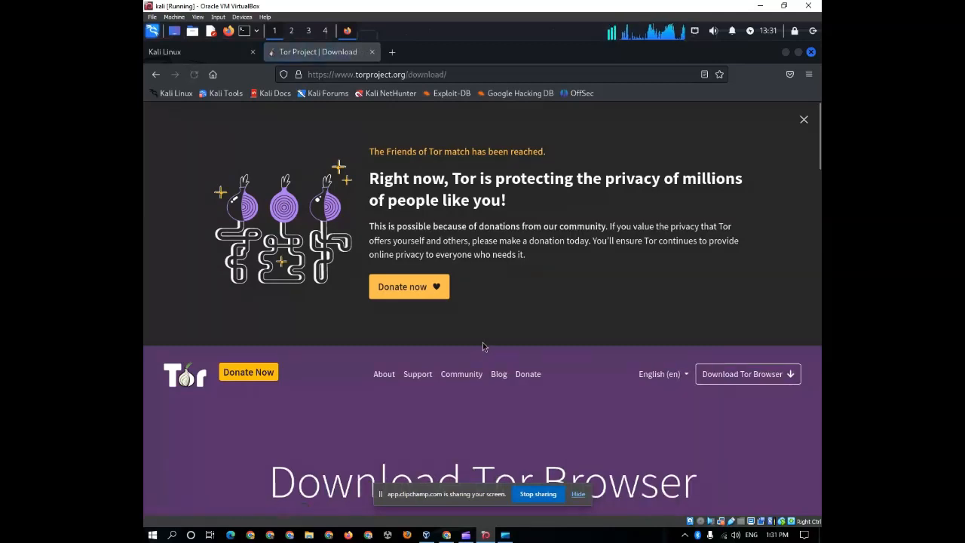
scroll("down", 3)
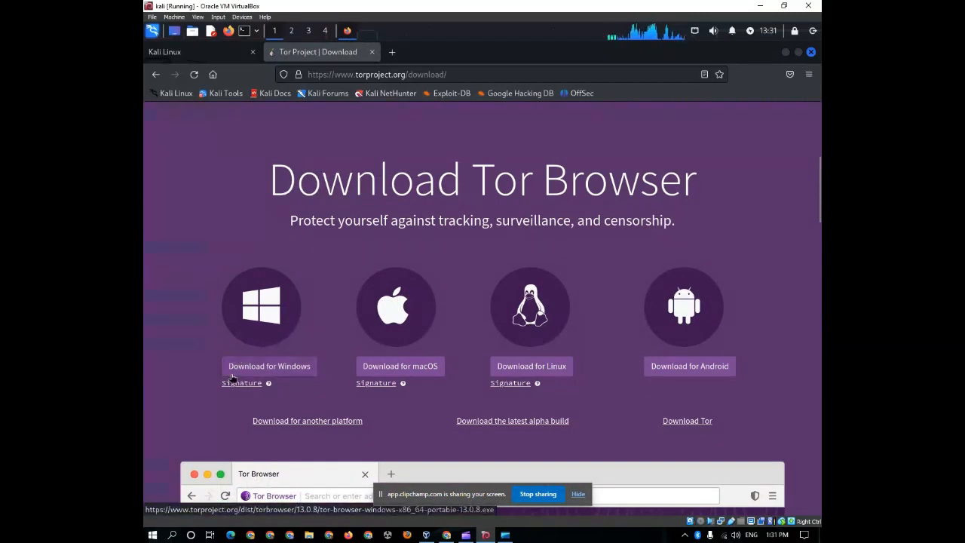
mouse_move(280, 379)
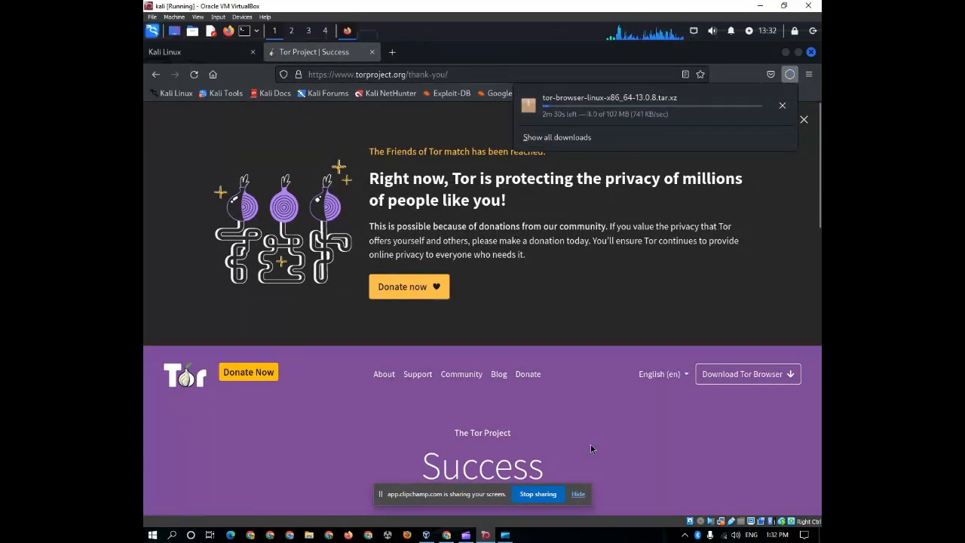
scroll("down", 3)
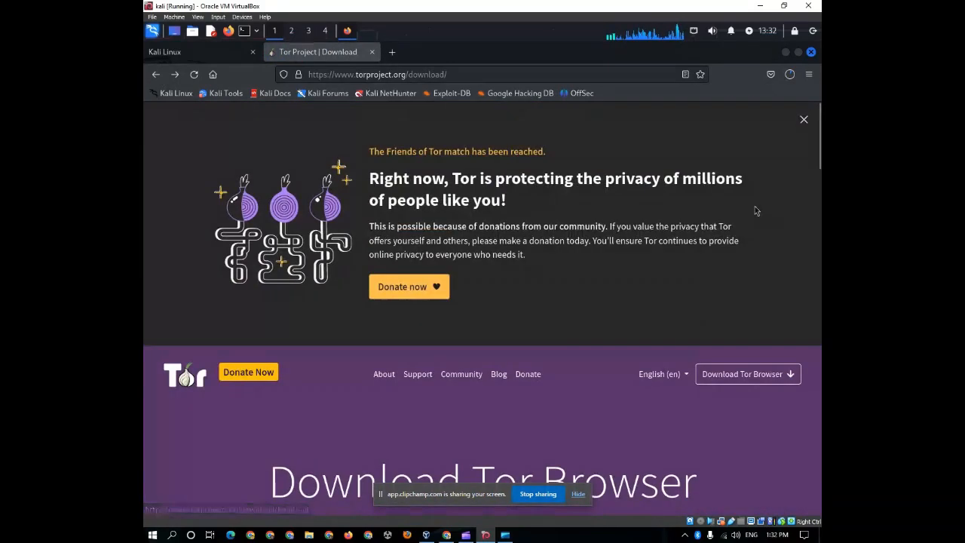
Open Downloads in Thunar and bring up the context menu for the tor-browser tar.xz archive
left_click(789, 73)
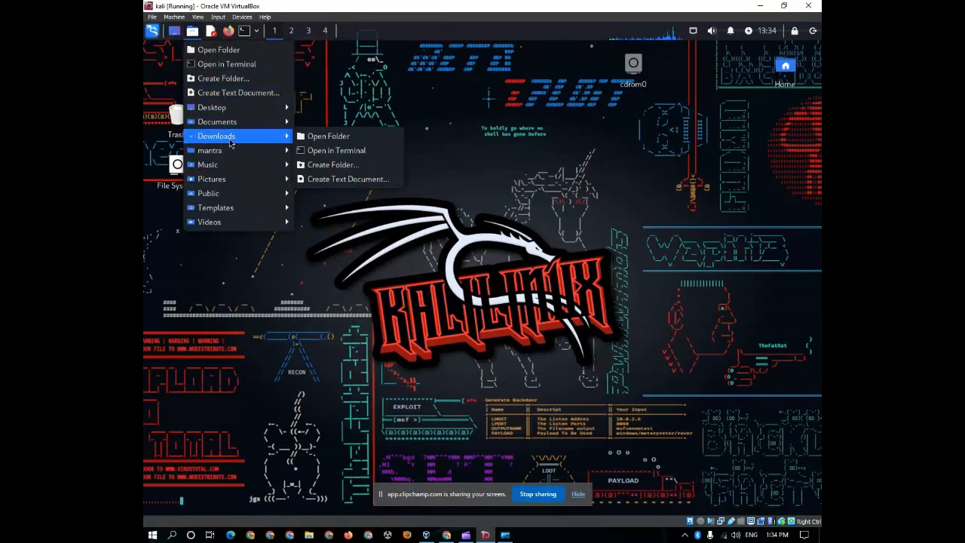
left_click(338, 140)
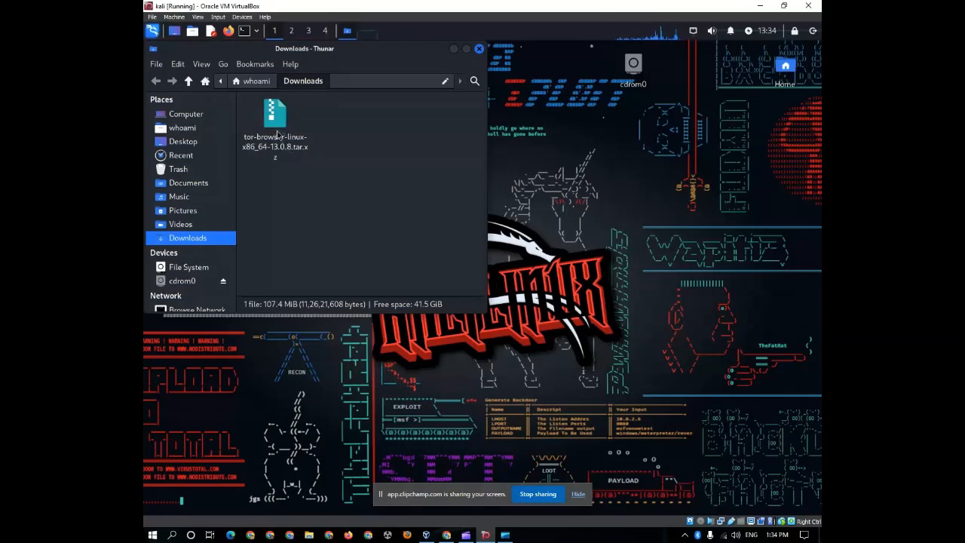
left_click(275, 121)
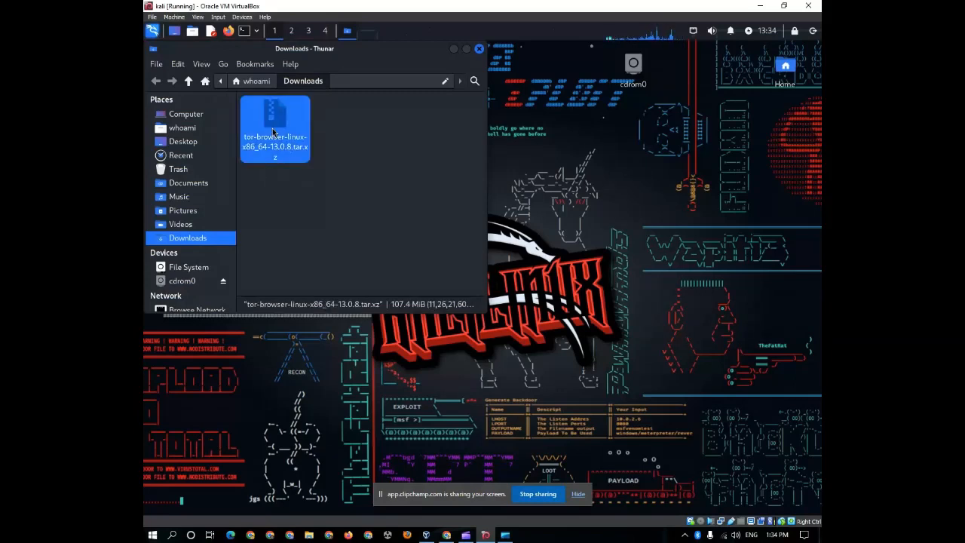
right_click(274, 128)
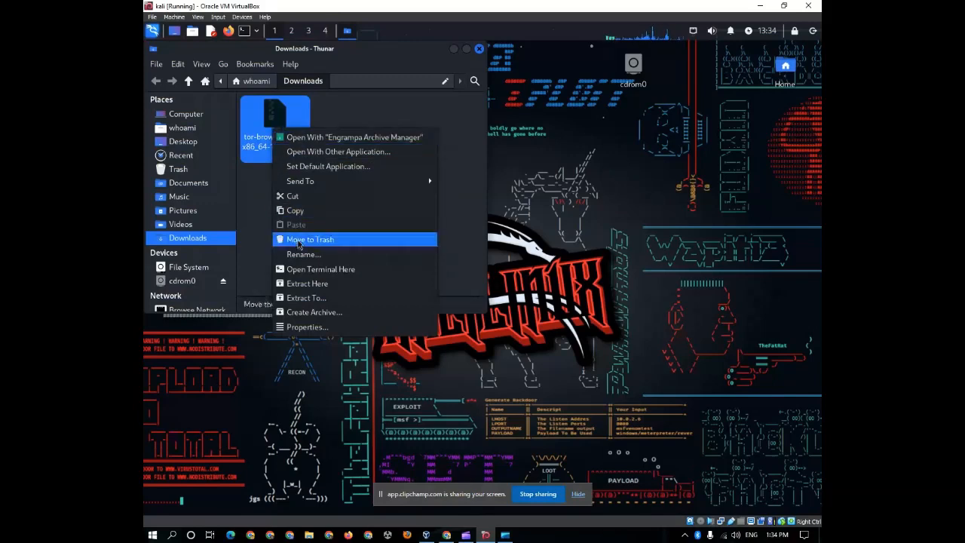
Extract the Tor Browser archive here and open the resulting tor-browser folder
left_click(307, 283)
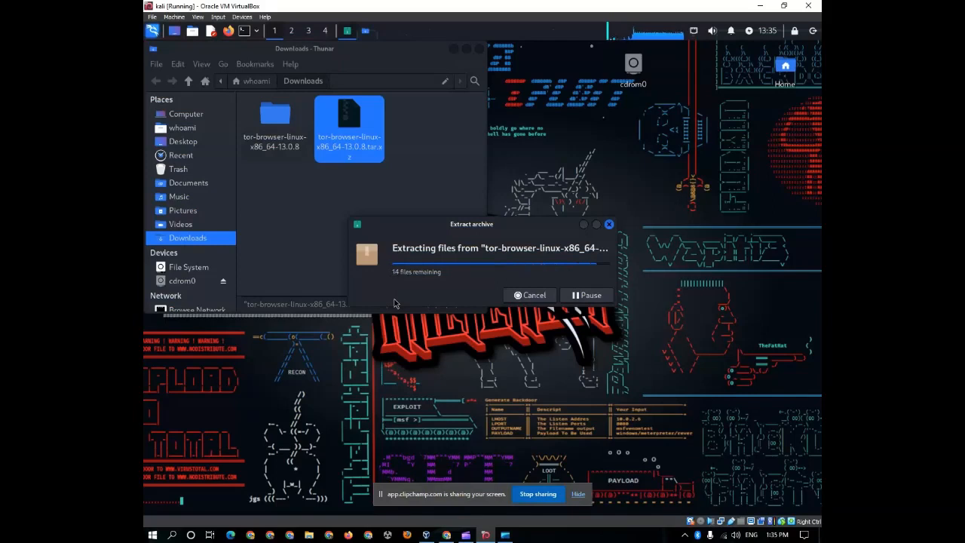
mouse_move(426, 266)
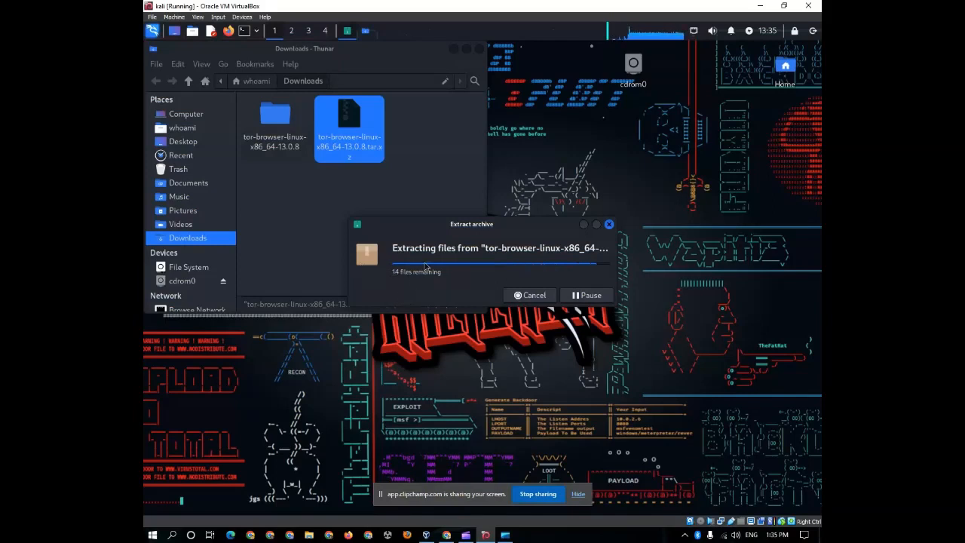
mouse_move(468, 338)
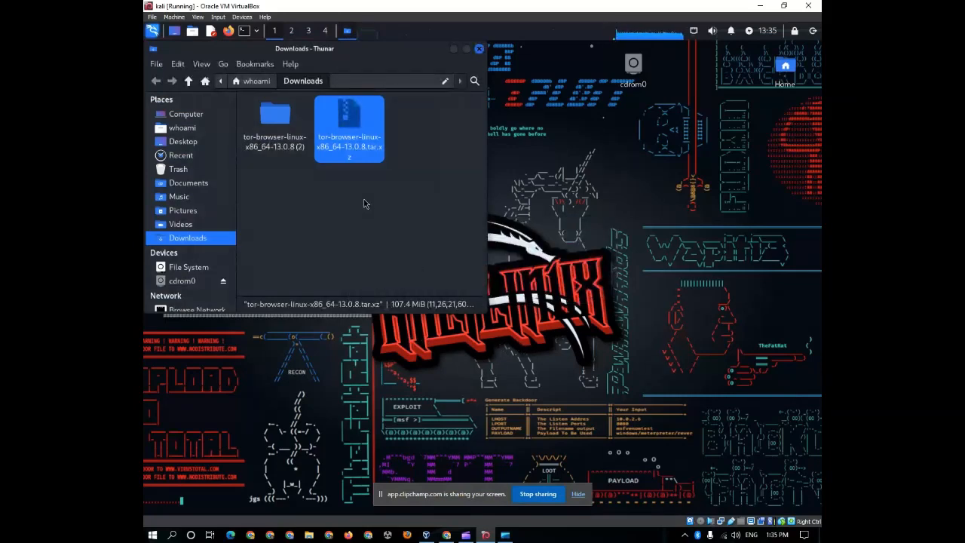
double_click(275, 121)
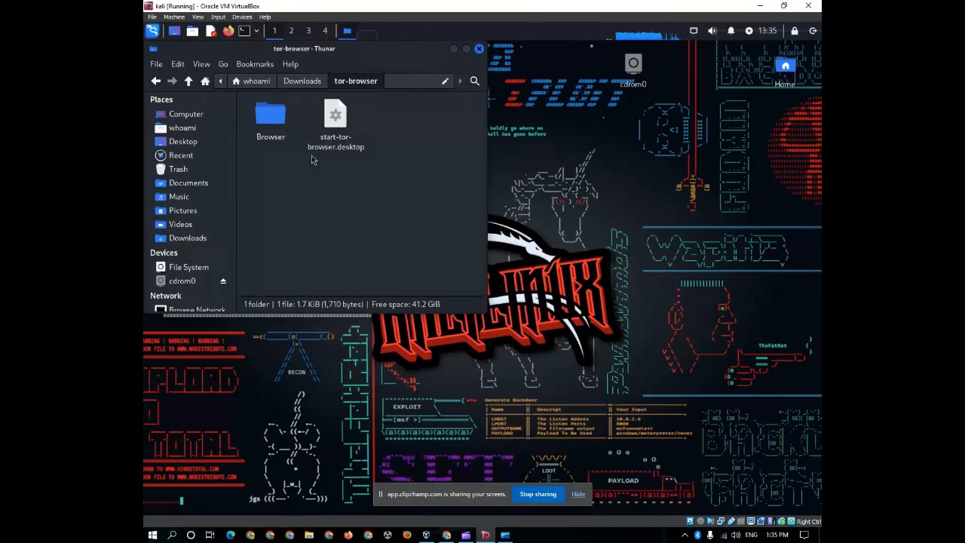
mouse_move(355, 158)
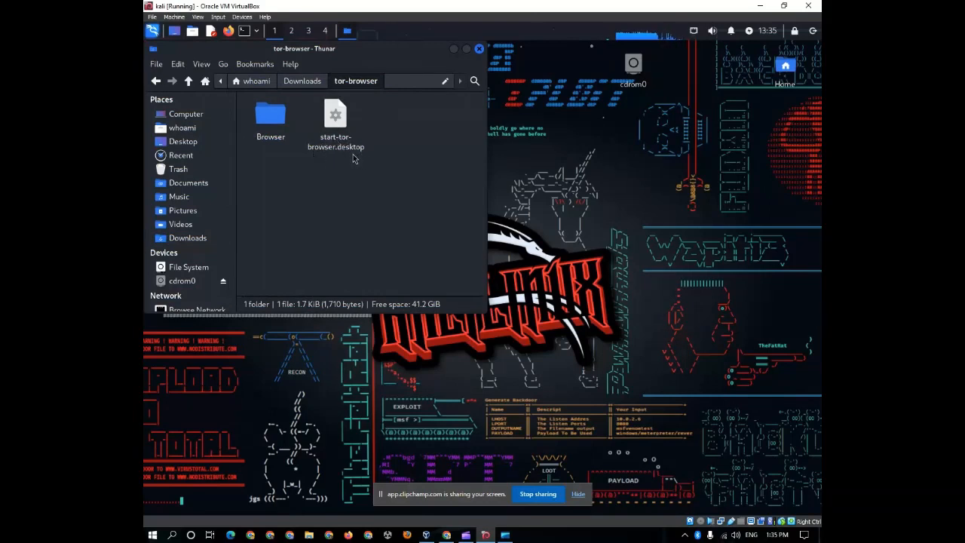
Mark start-tor-browser.desktop executable and run it to open Tor Browser's Connect page
double_click(336, 121)
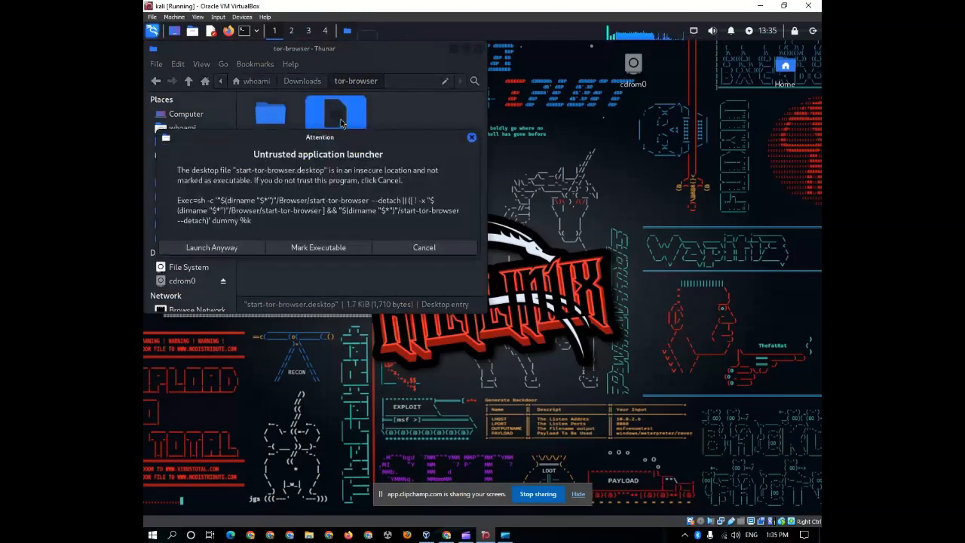
left_click(318, 247)
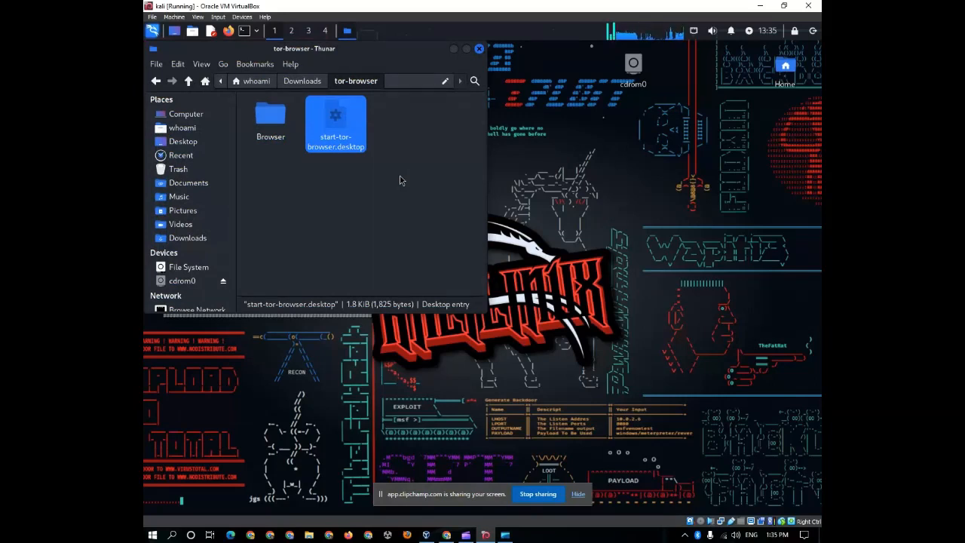
double_click(335, 120)
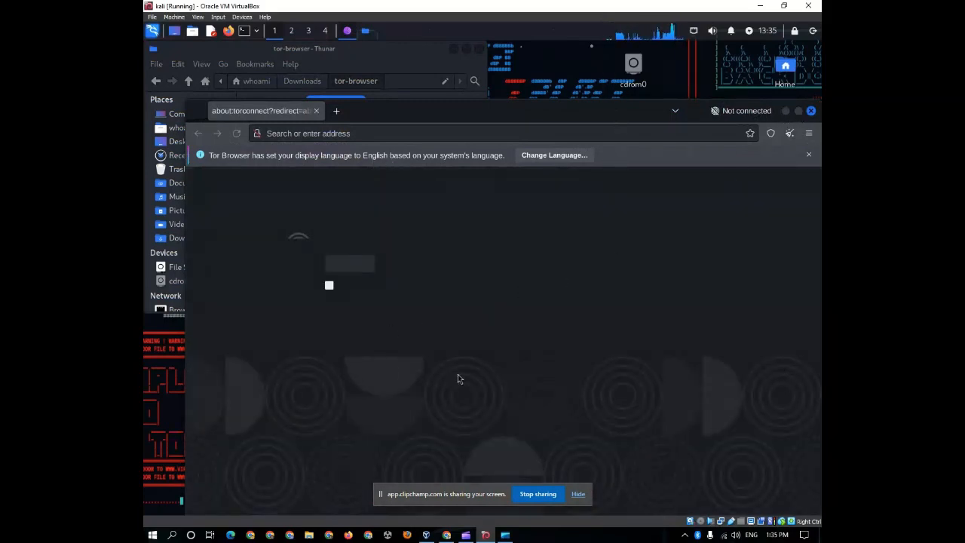
mouse_move(506, 129)
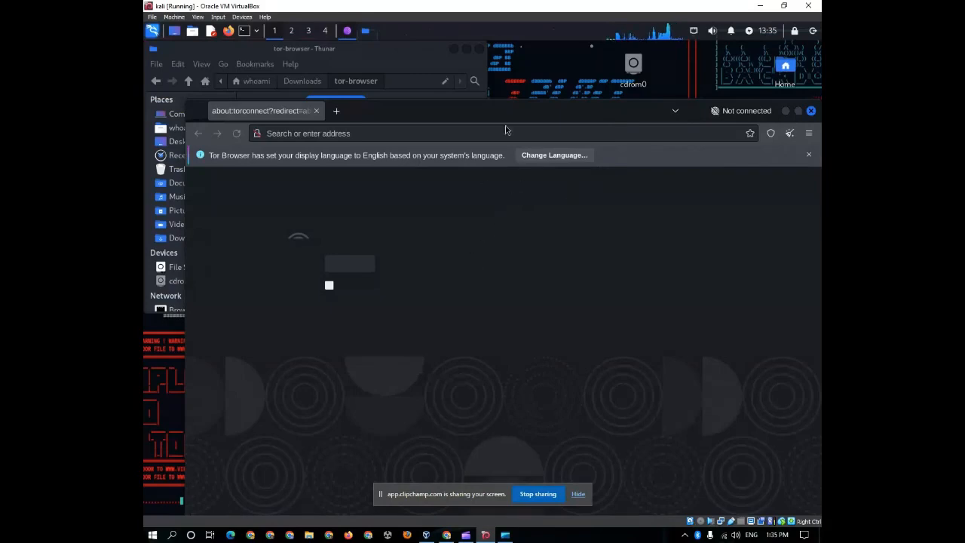
mouse_move(793, 114)
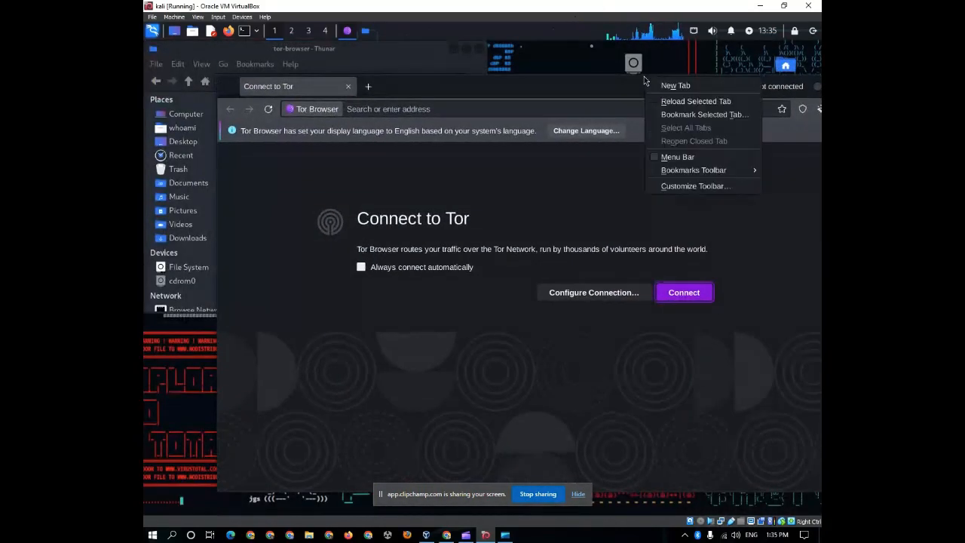
Enable 'Always connect automatically', connect to Tor, and search DuckDuckGo for 'eagle coders'
left_click(667, 214)
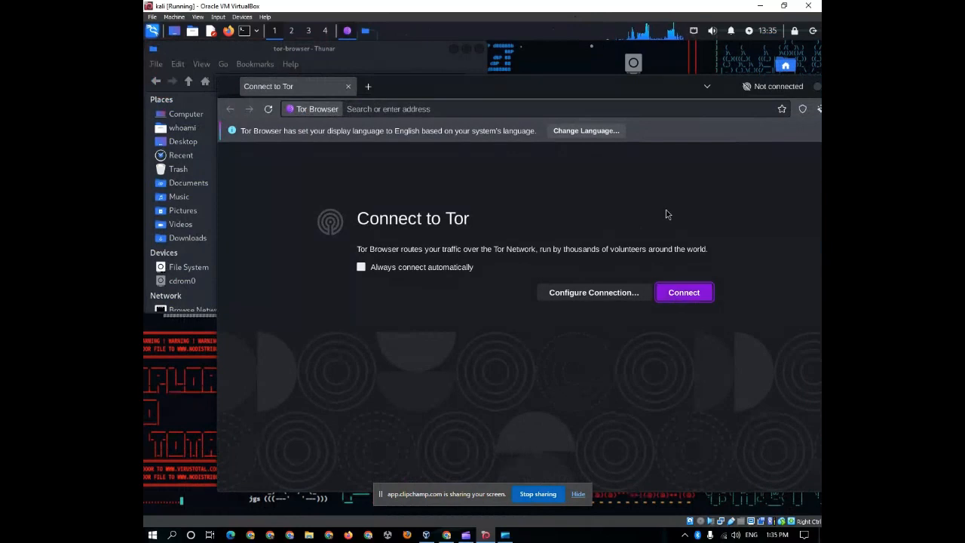
left_click(361, 267)
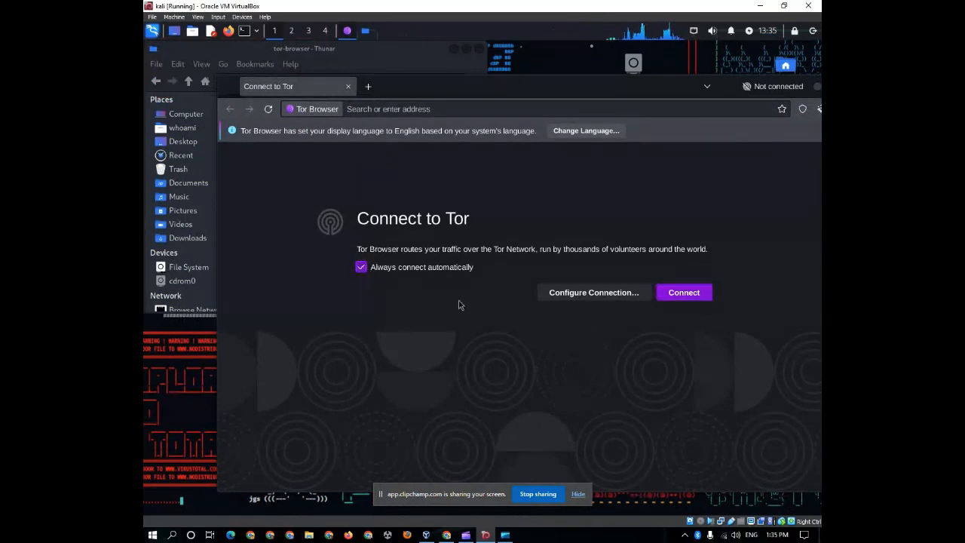
left_click(683, 293)
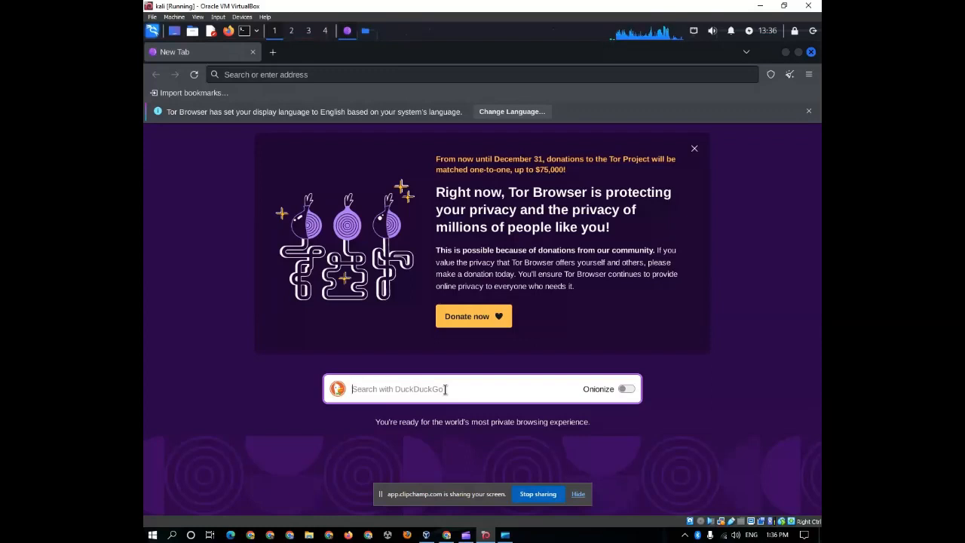
type("eagle")
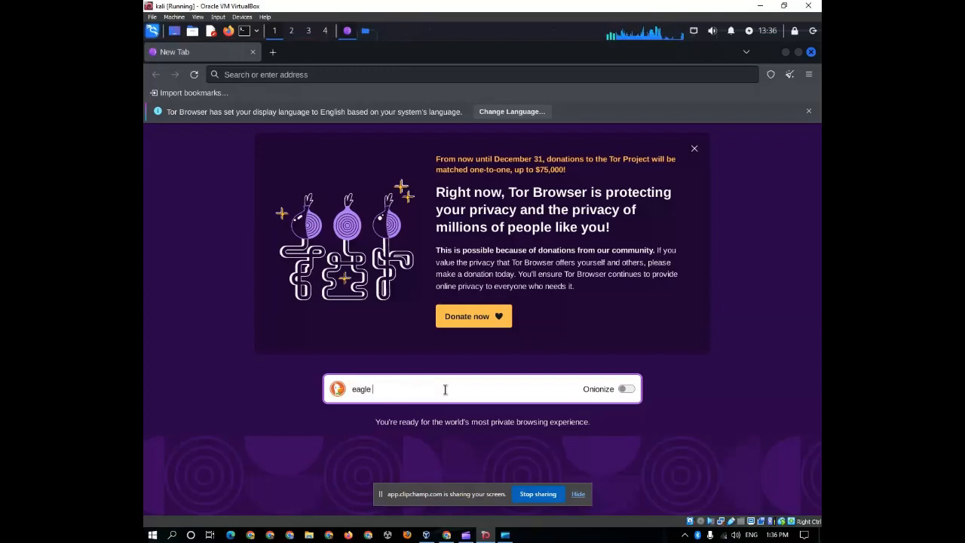
type("coders")
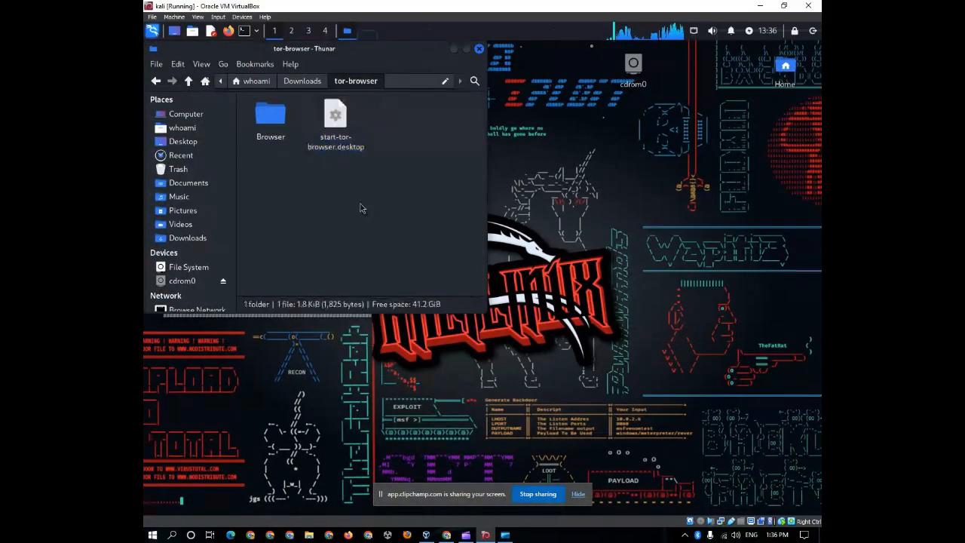
Drag start-tor-browser.desktop from the tor-browser folder onto the desktop and close Thunar
left_click(335, 120)
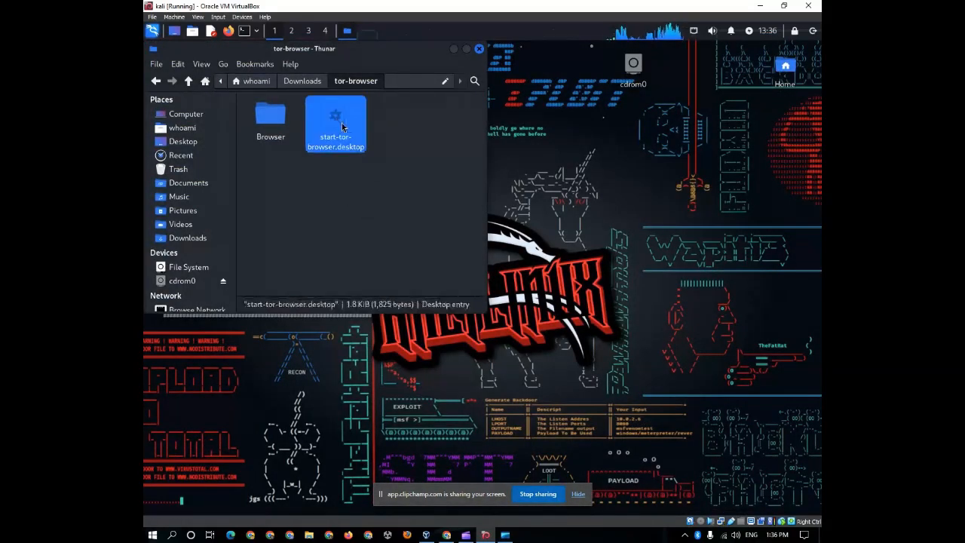
left_click_drag(335, 121, 645, 203)
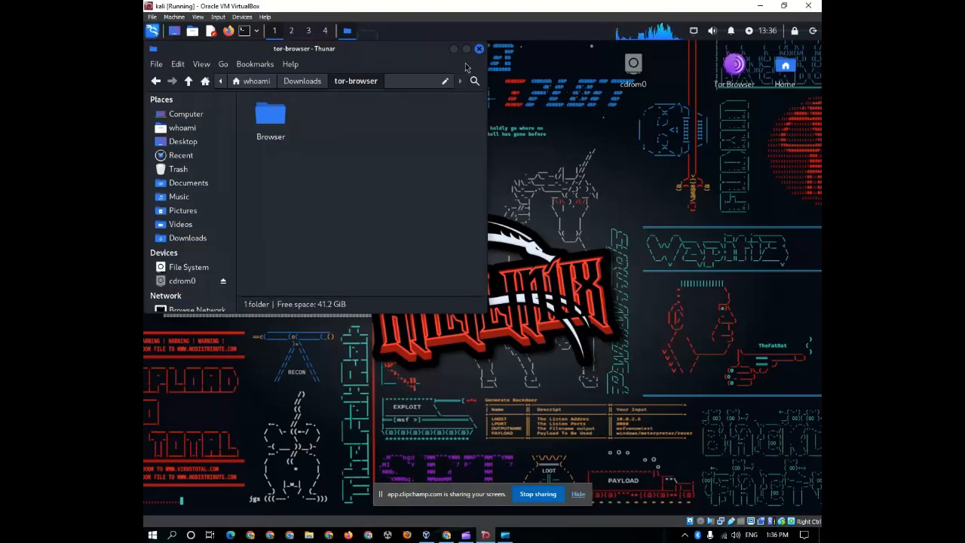
left_click(479, 48)
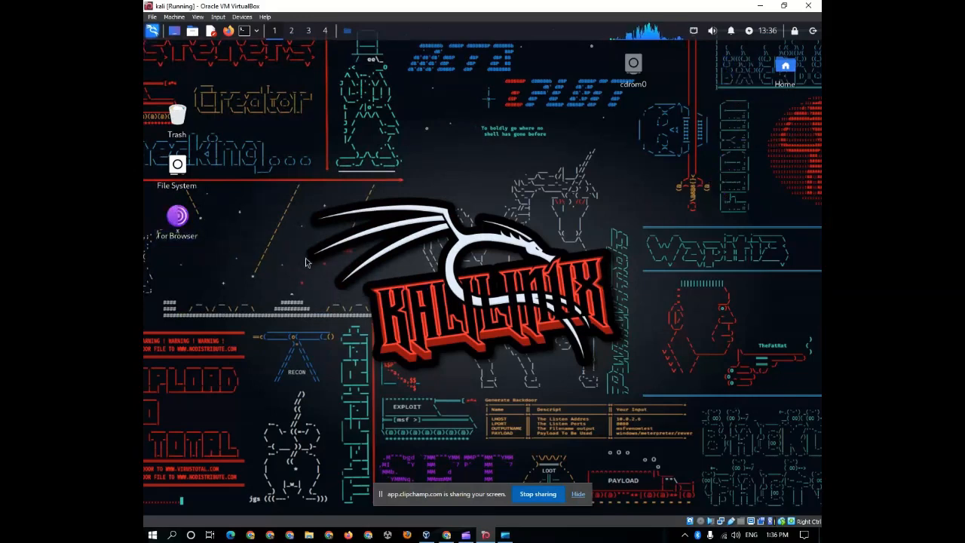
left_click(177, 218)
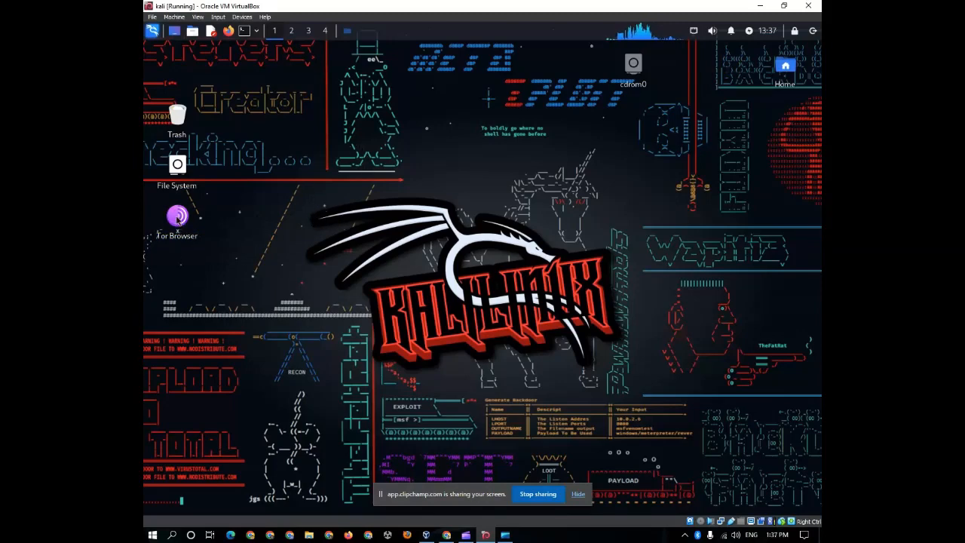
Launch Tor Browser from the desktop icon and connect to the Tor network
double_click(177, 219)
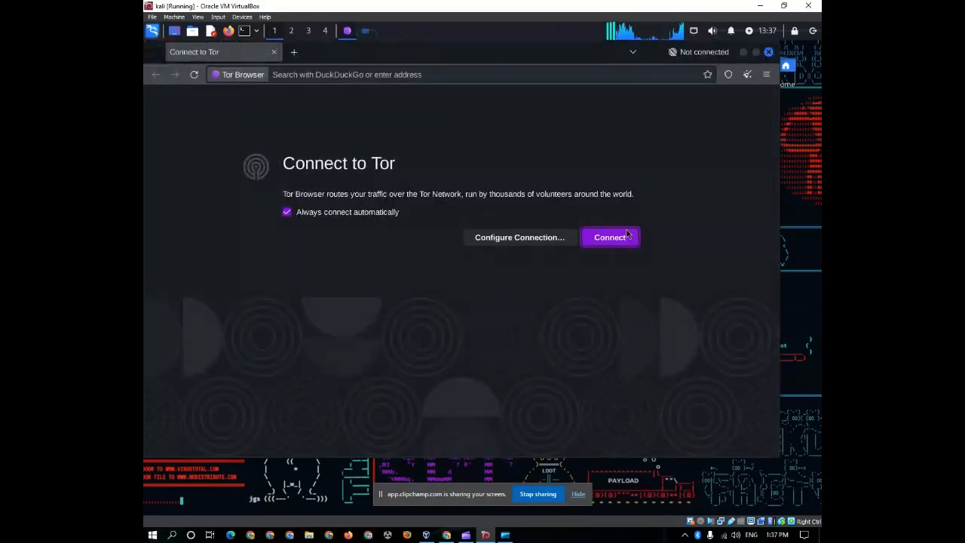
left_click(610, 237)
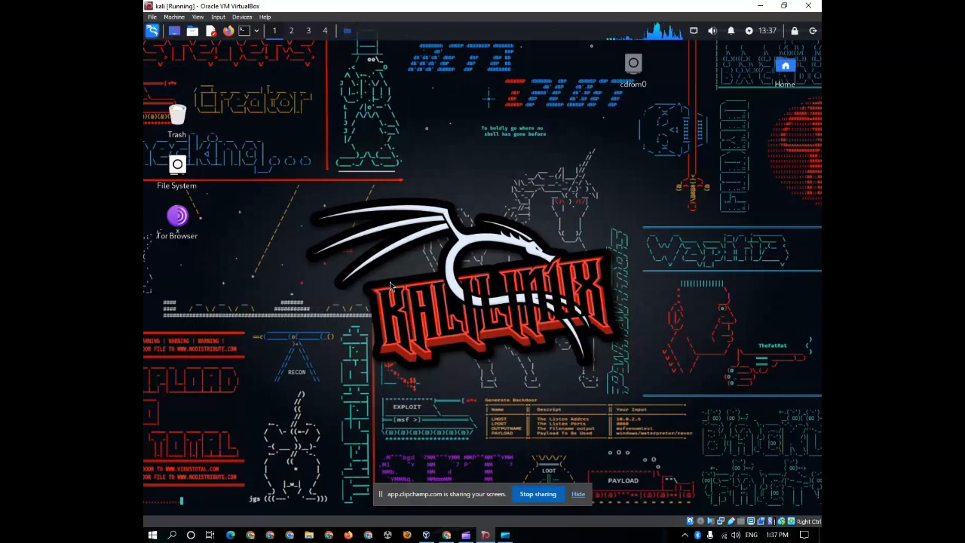
mouse_move(458, 231)
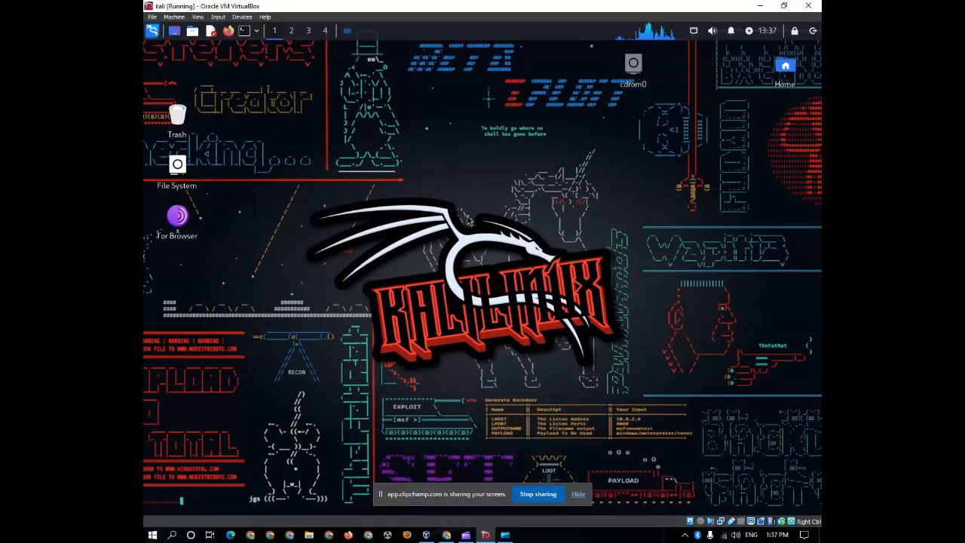
mouse_move(543, 235)
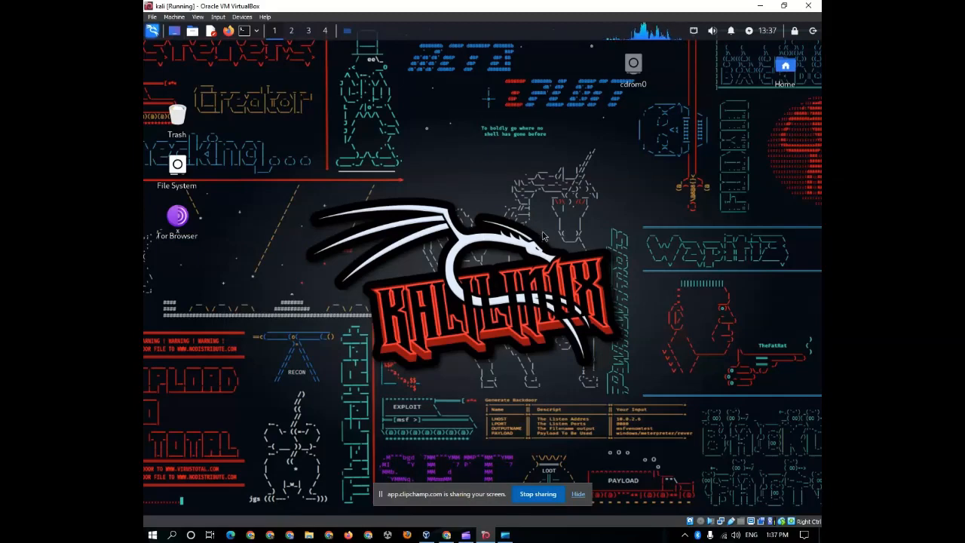
mouse_move(526, 470)
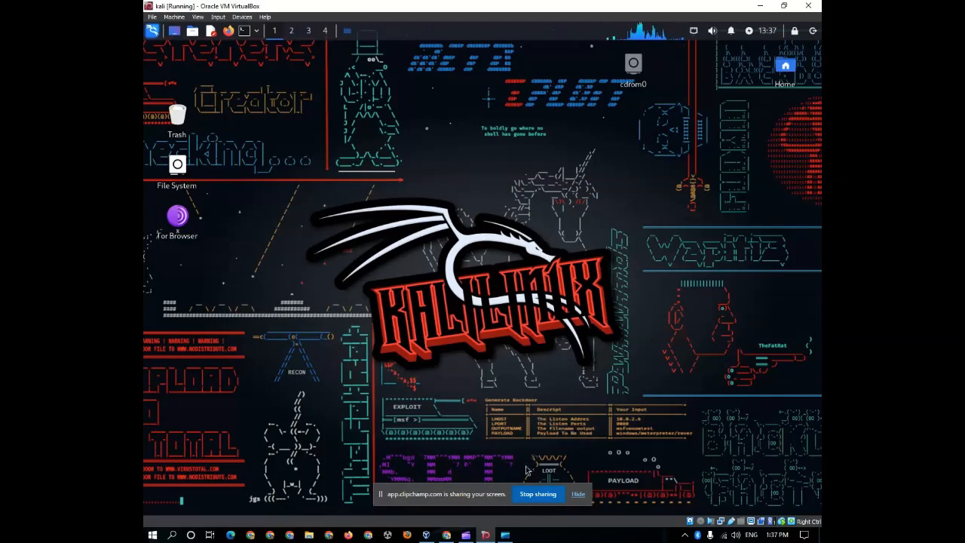